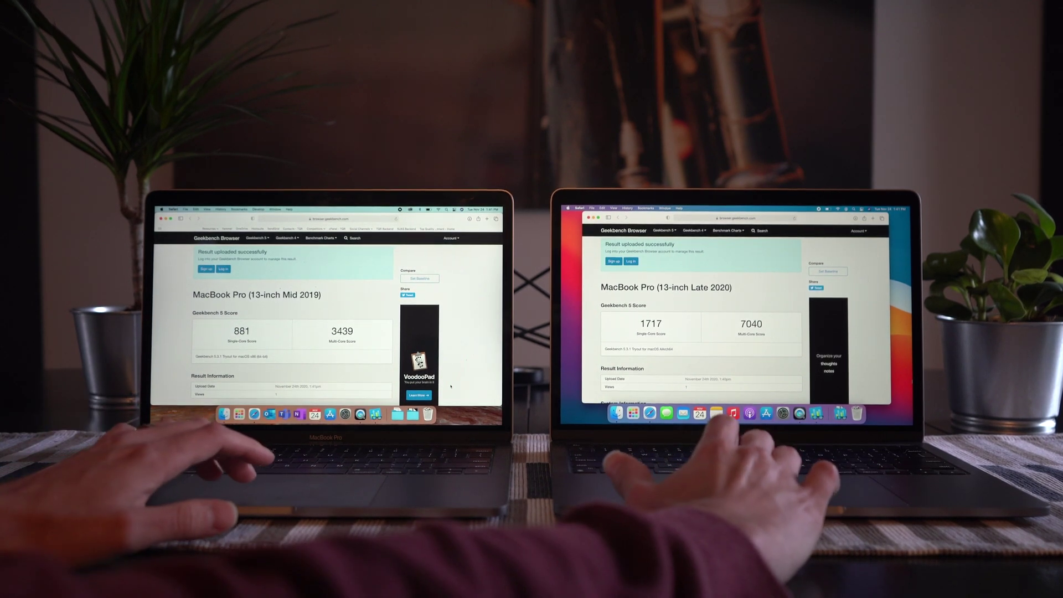
scroll(down, 3)
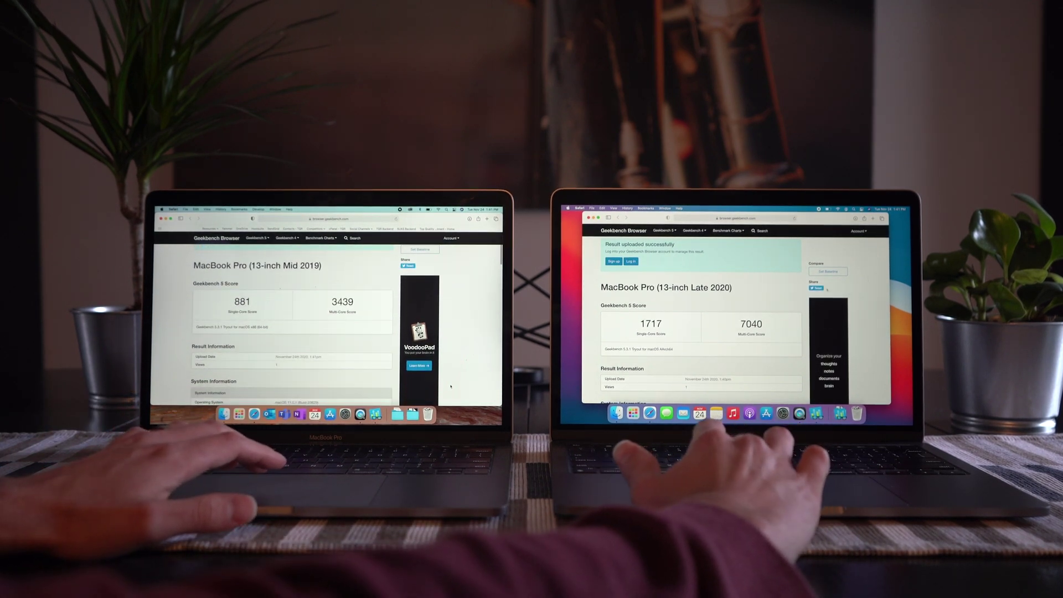